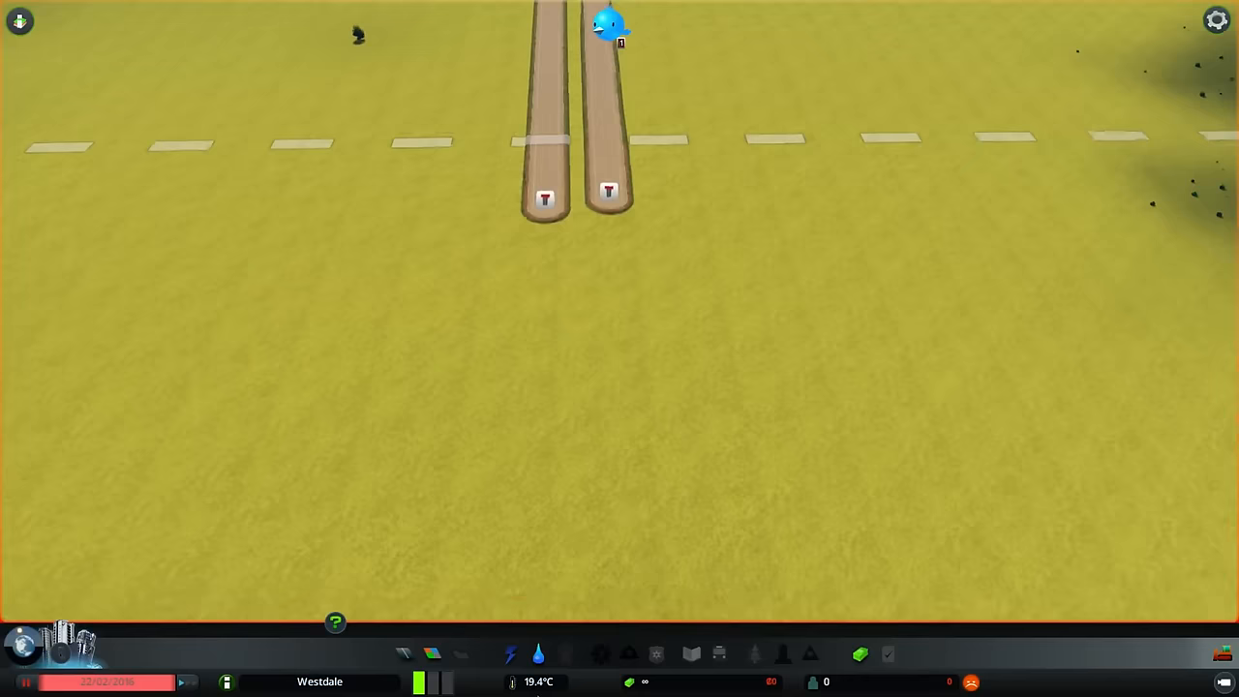
Open the road building tools to start a road off the left highway ramp.
left_click(404, 654)
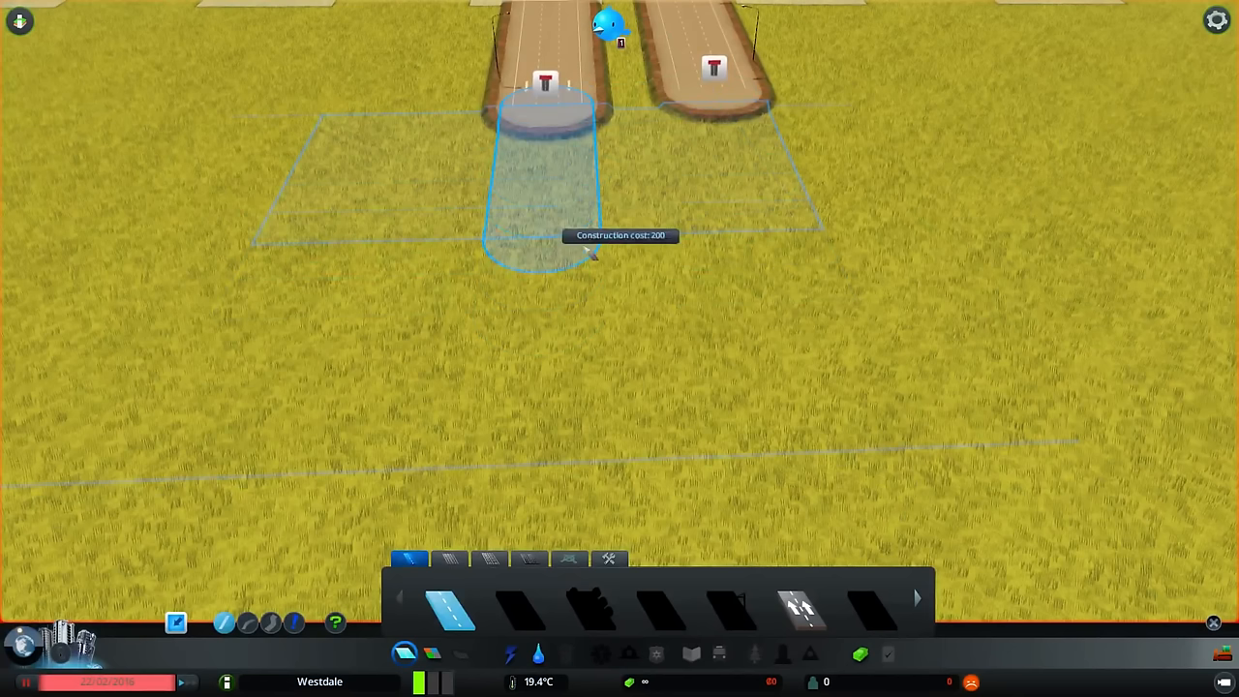
mouse_move(586, 305)
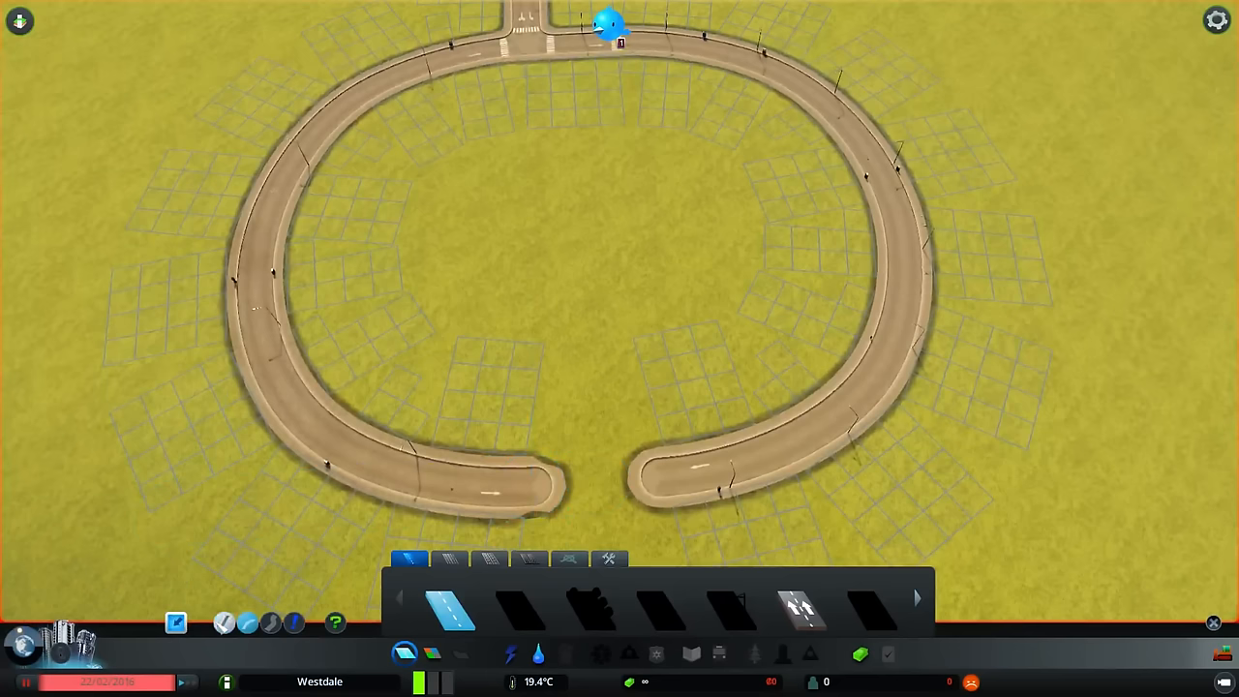
Zoom in on the wide horseshoe road loop built off the highway ramp.
scroll("up", 3)
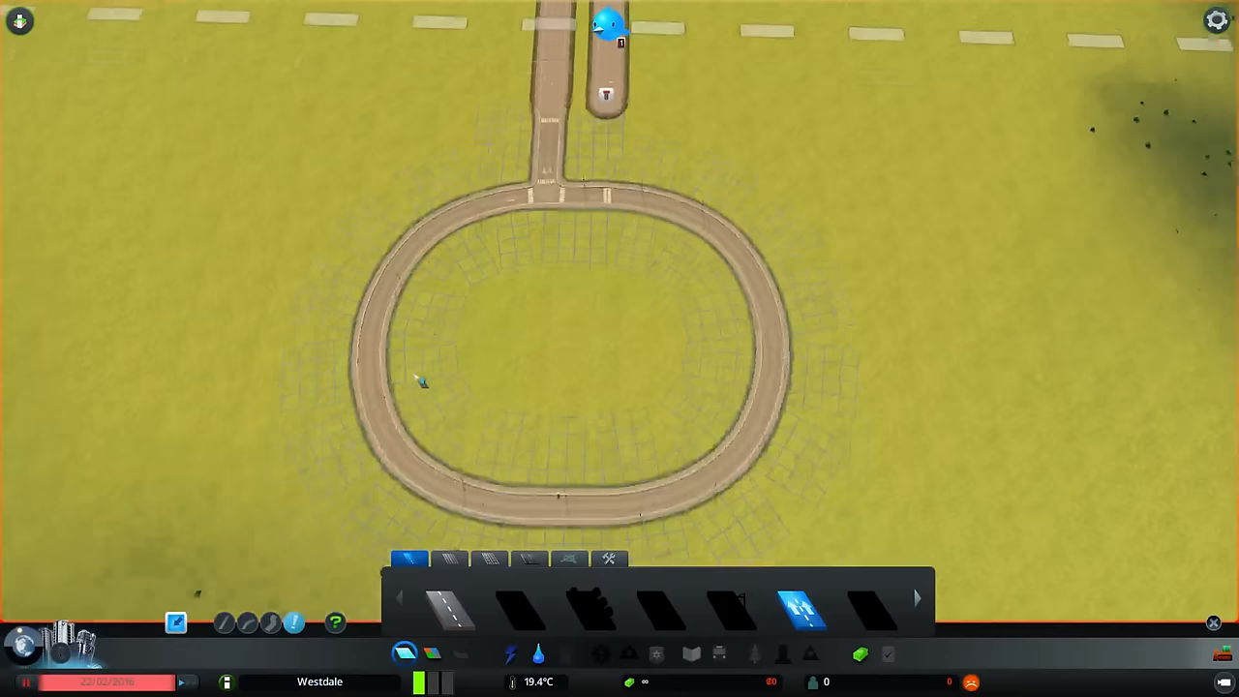
Zoom in on the closed oval road loop joined to the highway ramps.
scroll("up", 3)
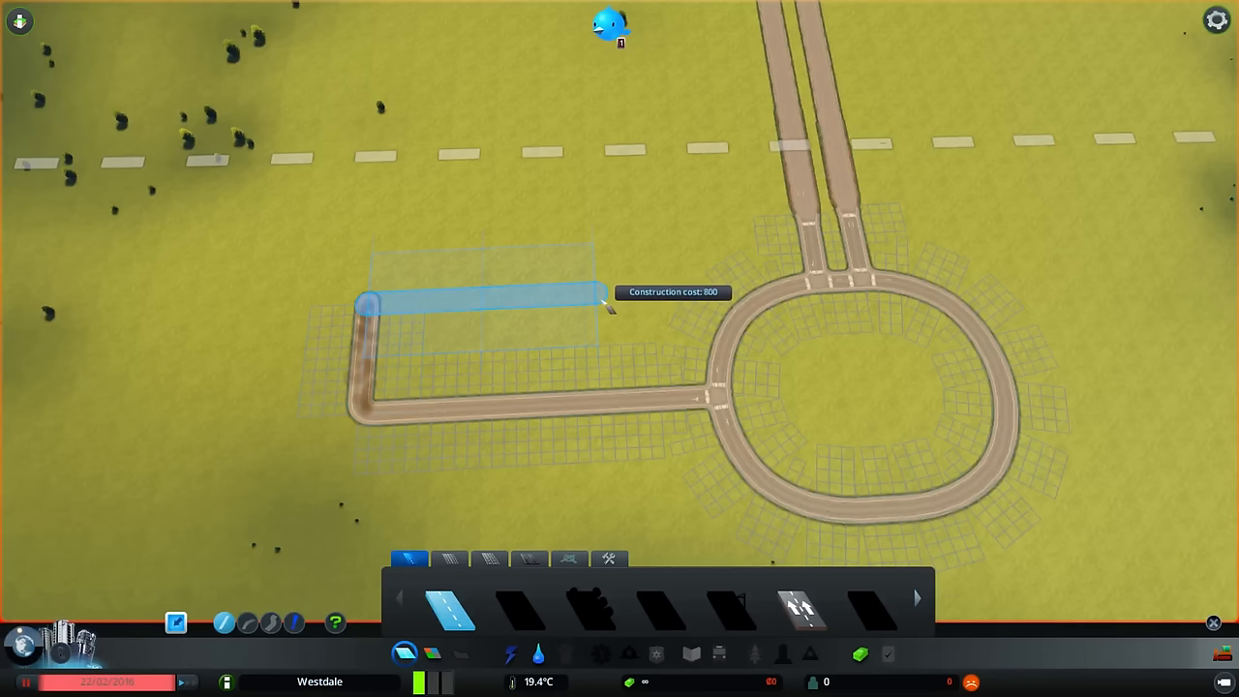
Build the eastbound road section and upgrade the corner section to the wider road.
left_click(600, 305)
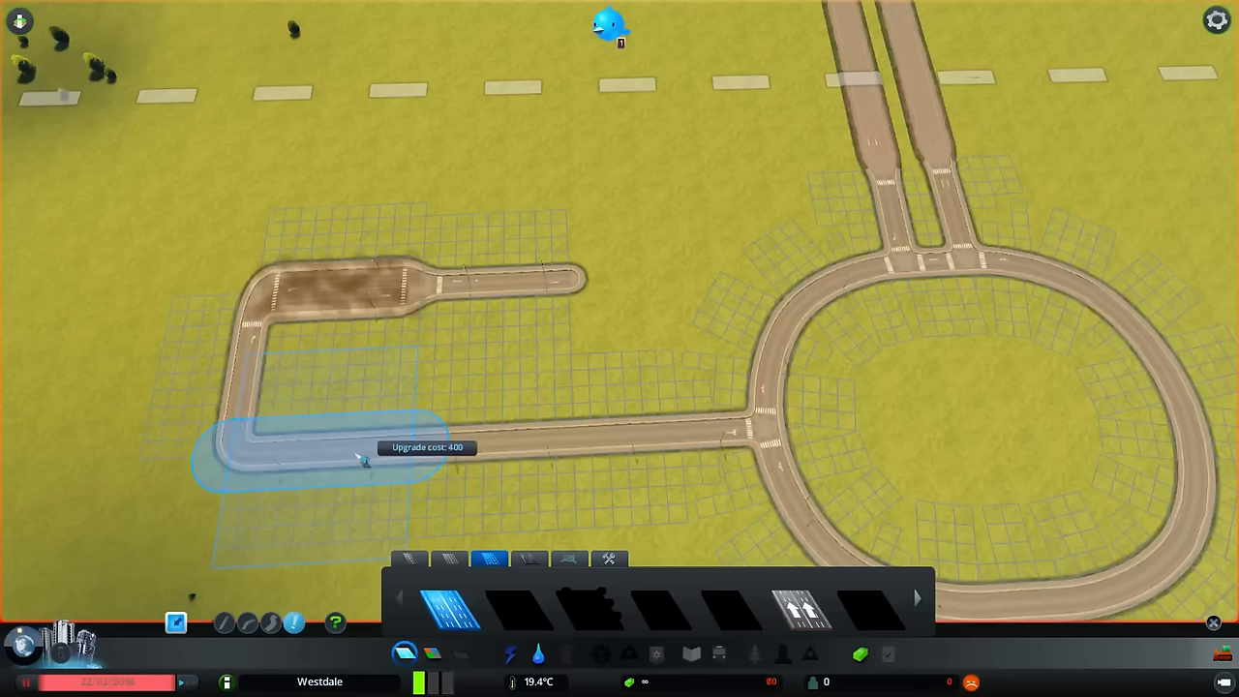
left_click(363, 463)
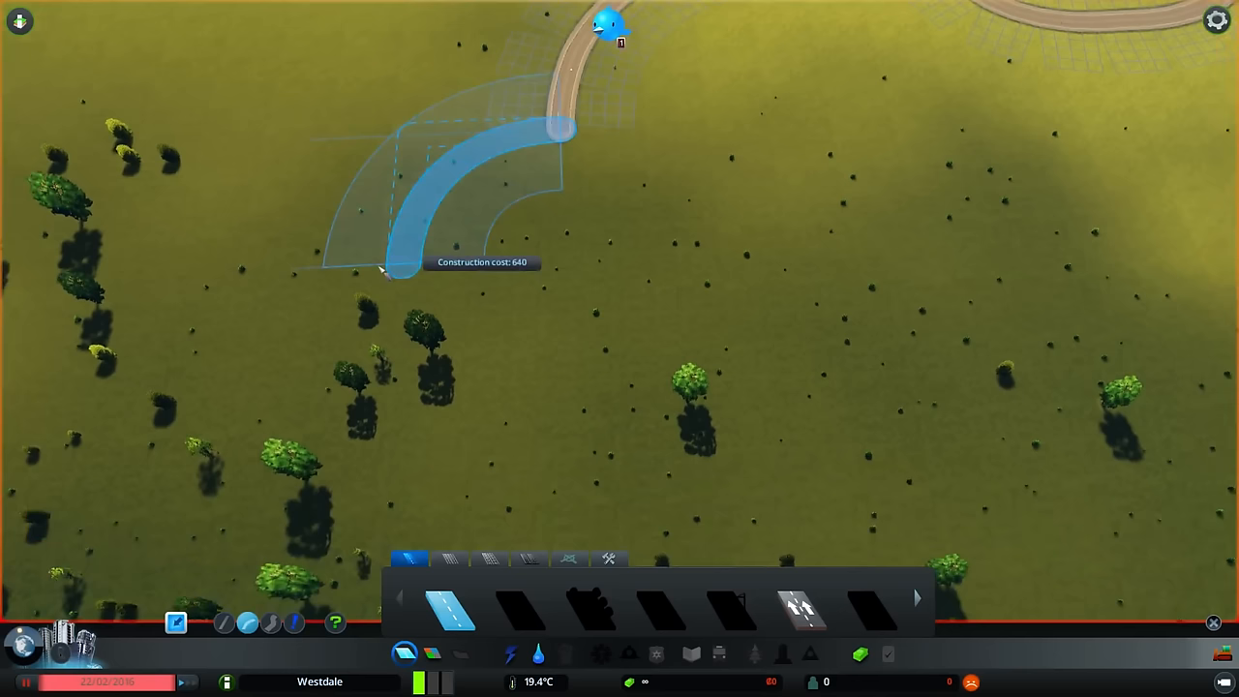
Place the curved road section heading southwest into the woods.
left_click(388, 271)
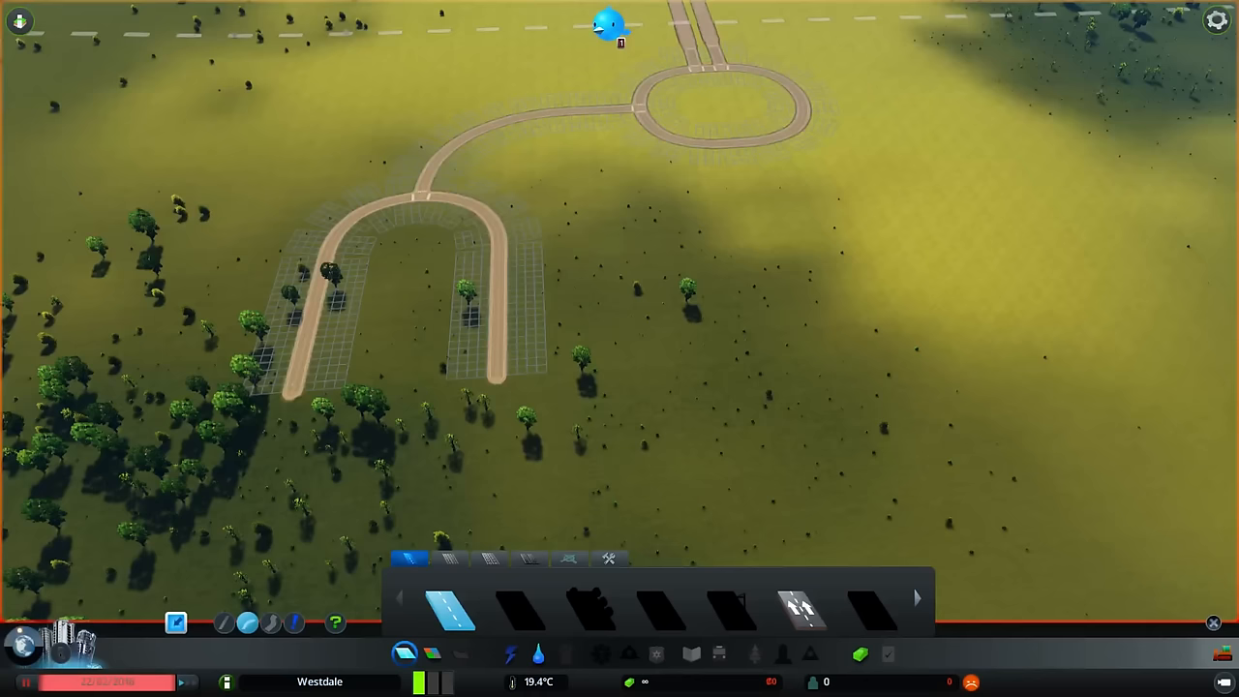
scroll("down", 3)
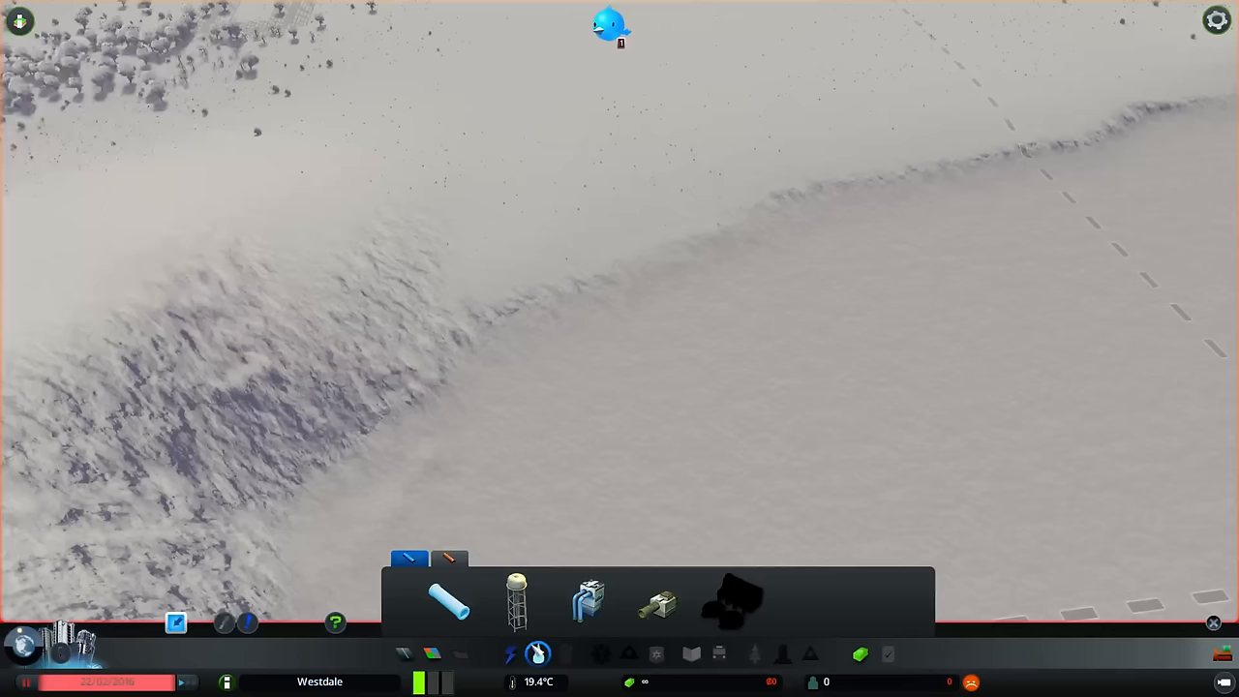
left_click(539, 655)
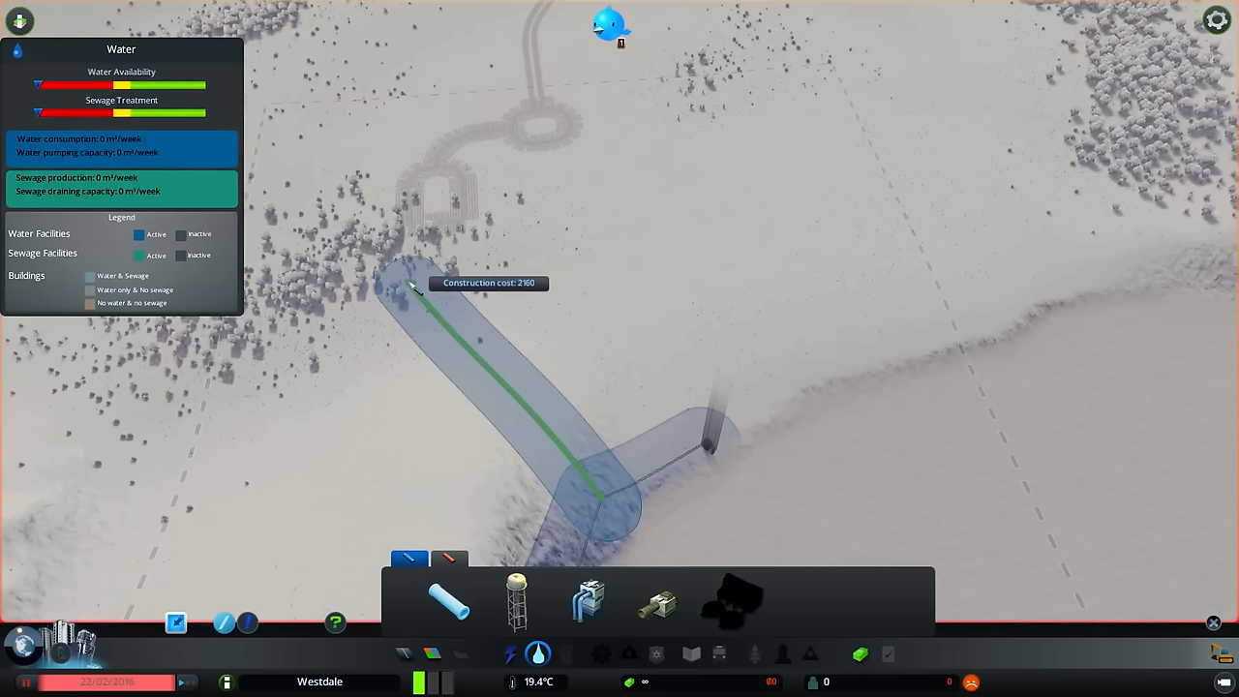
mouse_move(417, 145)
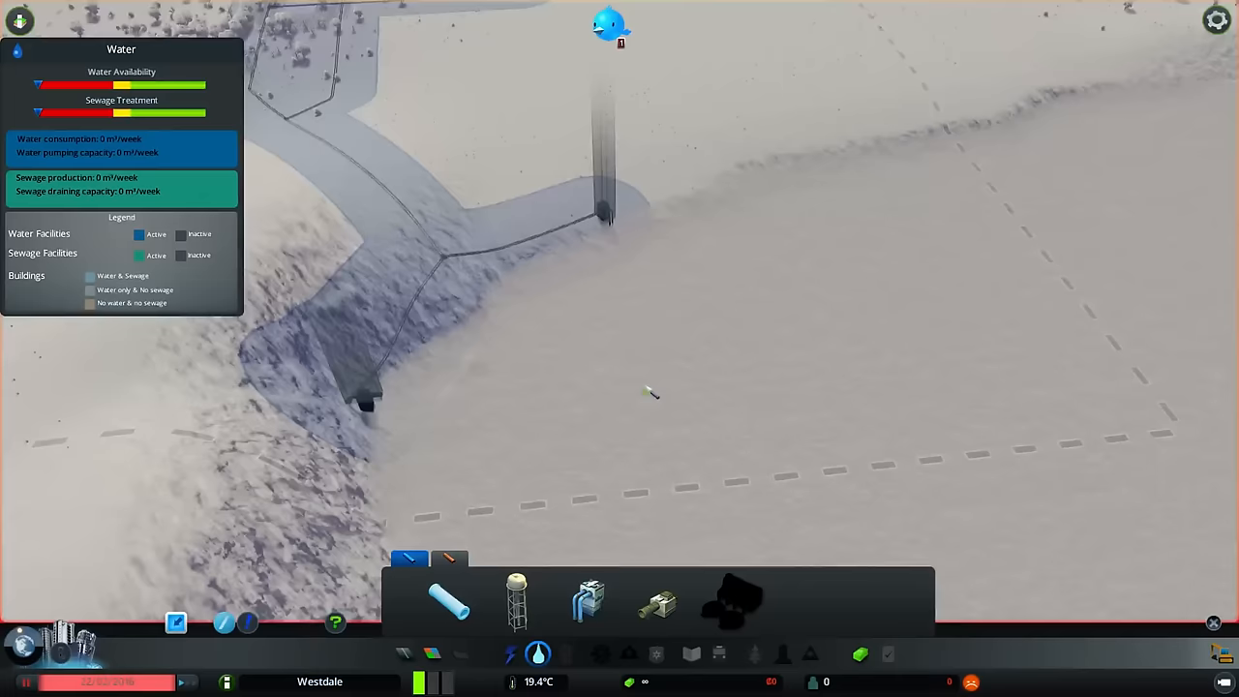
Lay a water pipe along the river shoreline toward the roads.
left_click(510, 654)
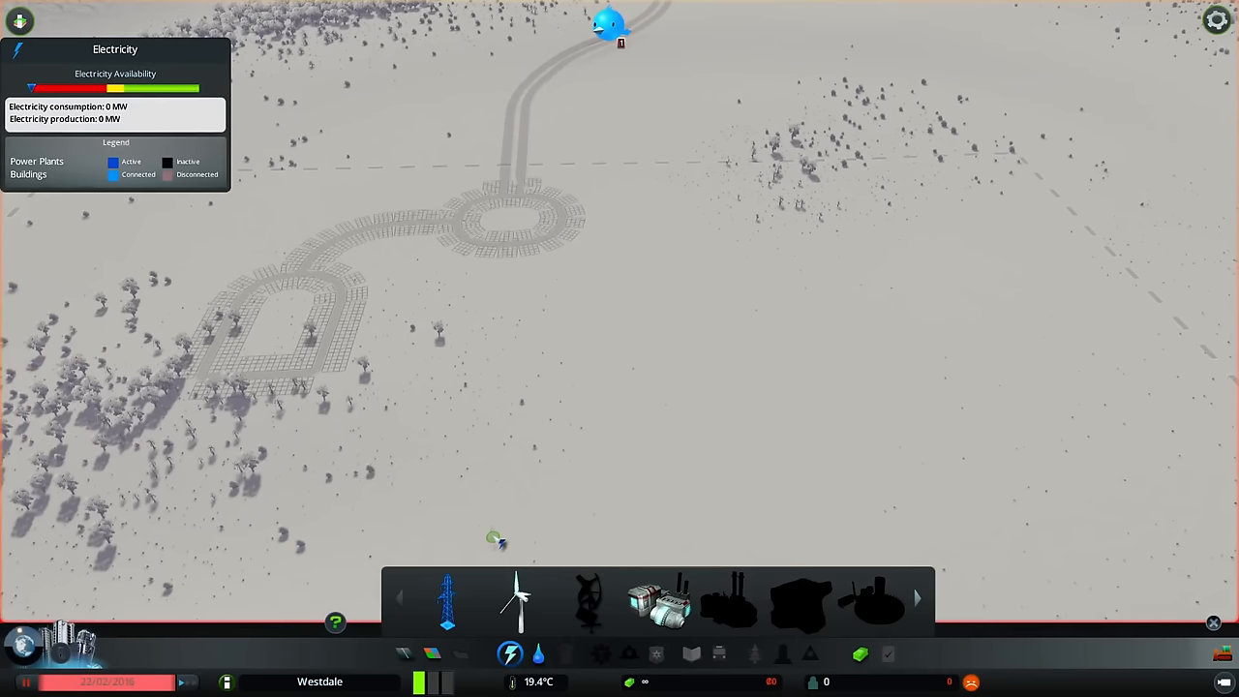
Place a wind turbine in a windy spot, then bring back the water and sewage options.
left_click(661, 601)
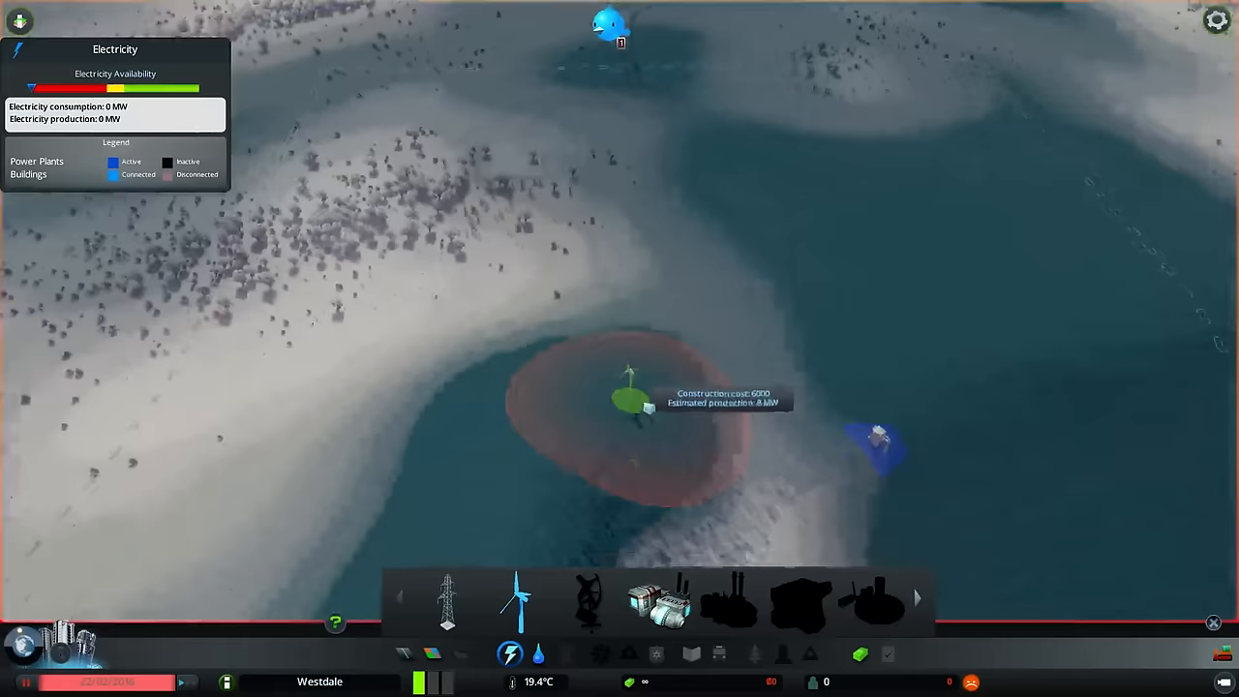
left_click(515, 598)
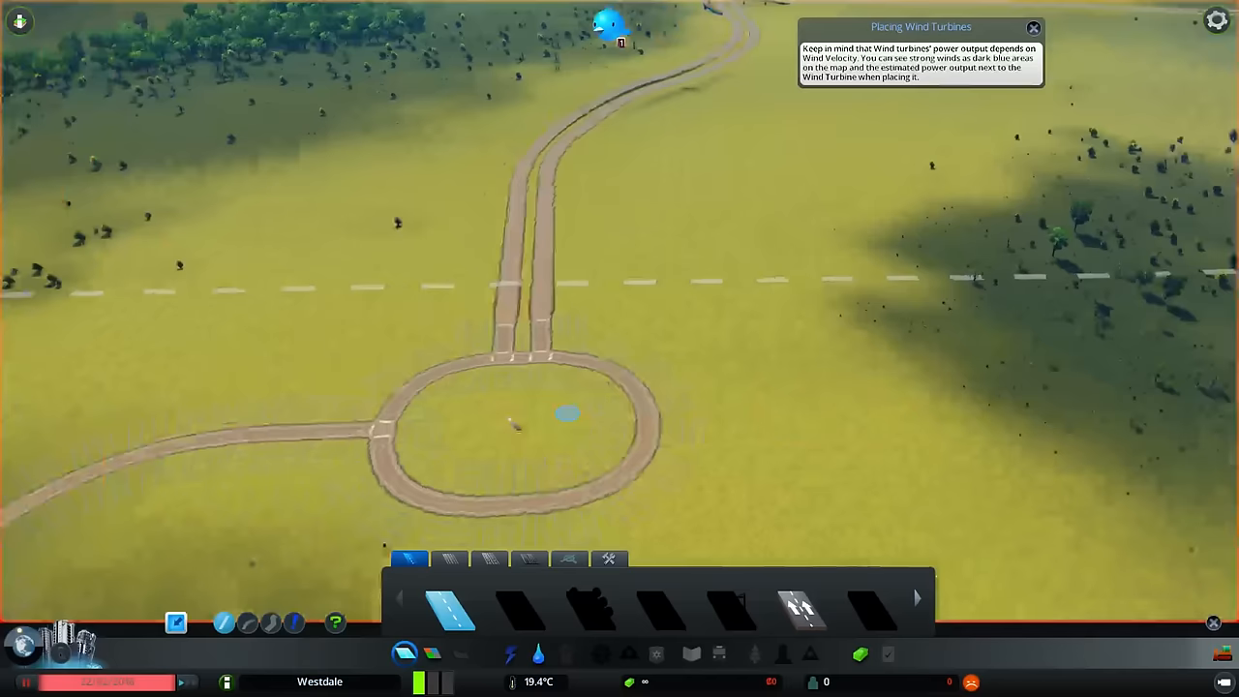
left_click(538, 654)
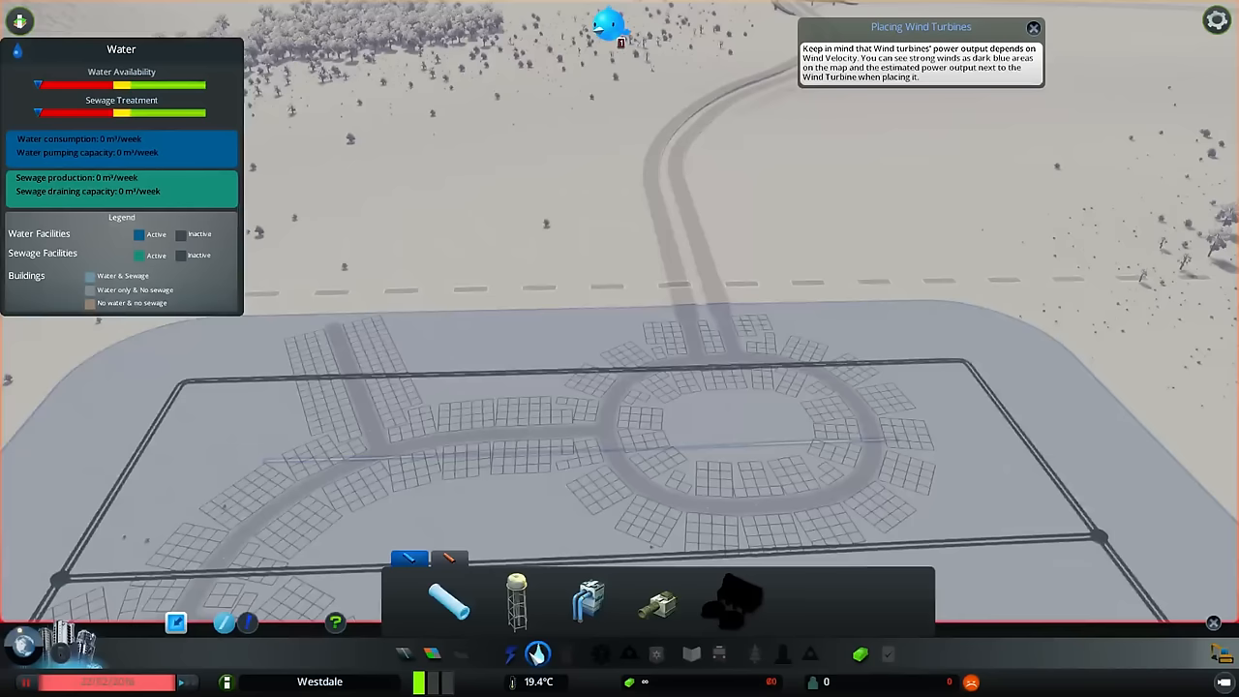
Start a power line running from the wind turbine toward the road network.
left_click(511, 654)
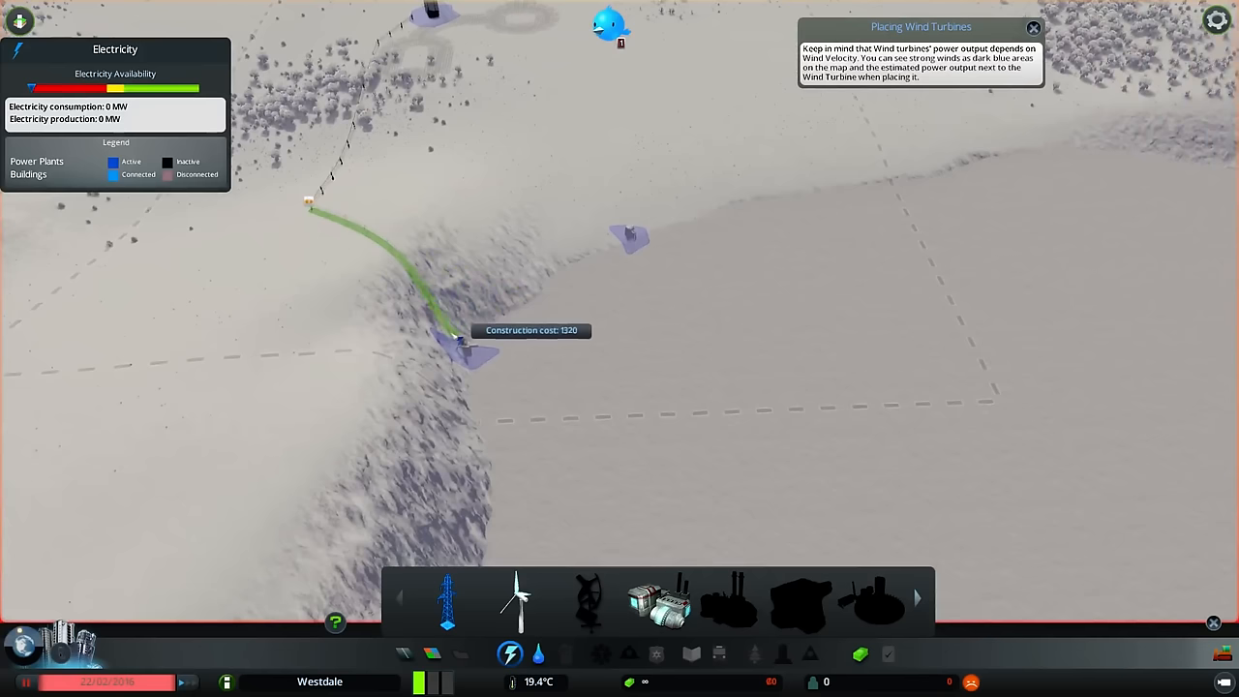
mouse_move(625, 233)
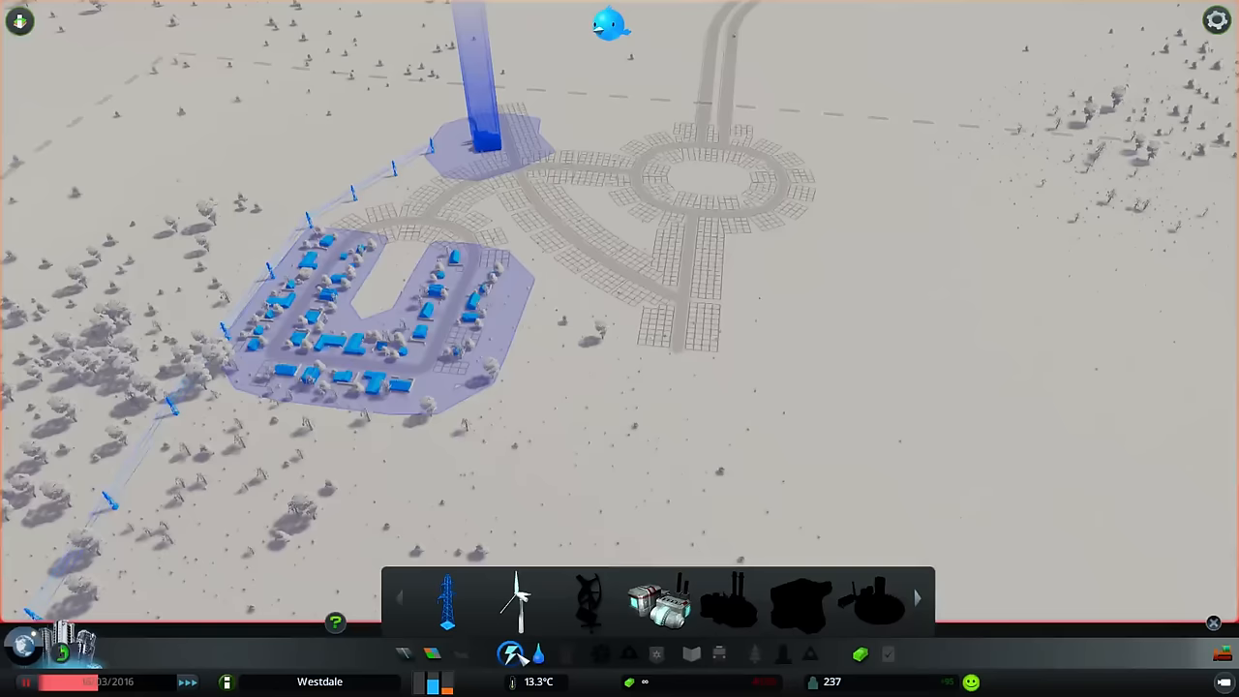
Let the night-lit town grow to 329 residents until industrial zoning unlocks.
left_click(510, 654)
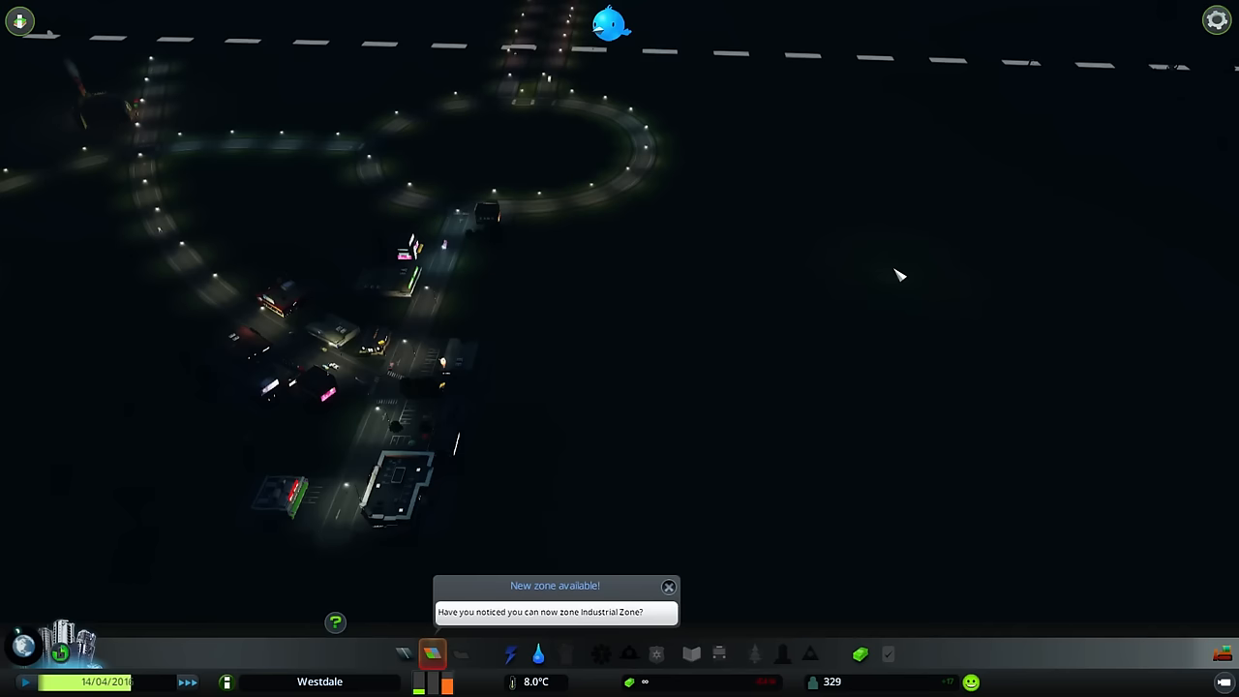
Start a straight basic road extending east from the end of the zoned street.
left_click(432, 655)
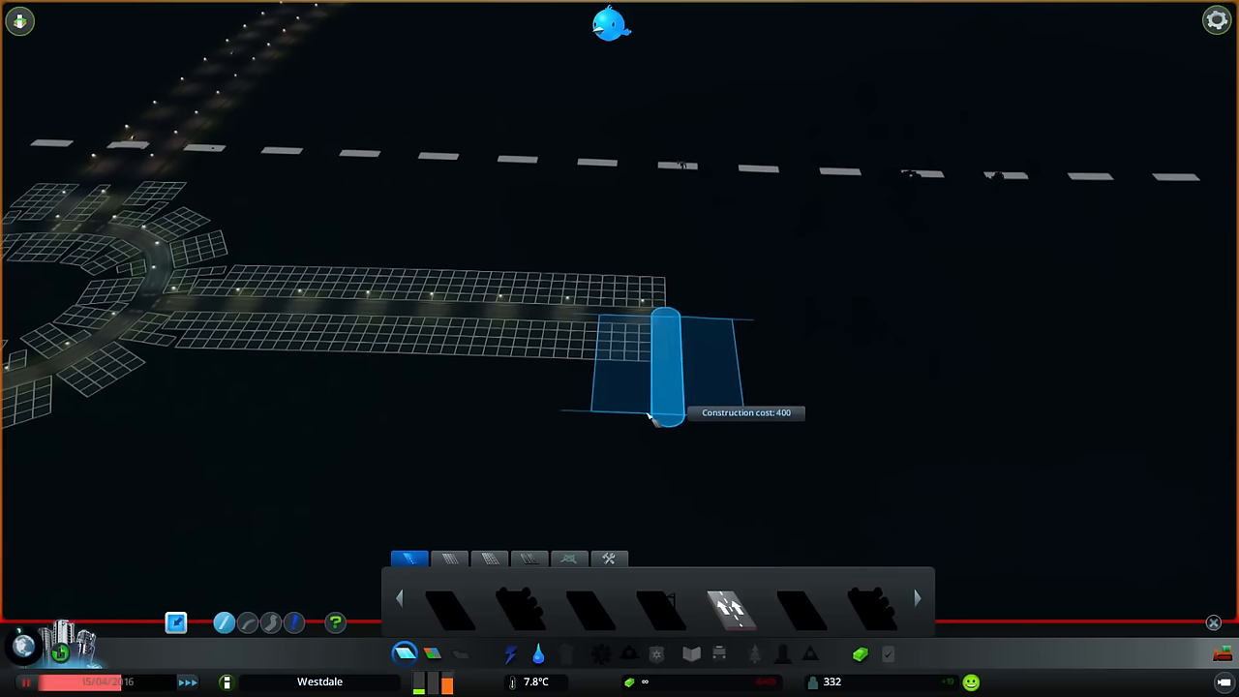
Build the crossing road at the street's end, lay a water pipe to it, and place a wind turbine.
left_click(538, 654)
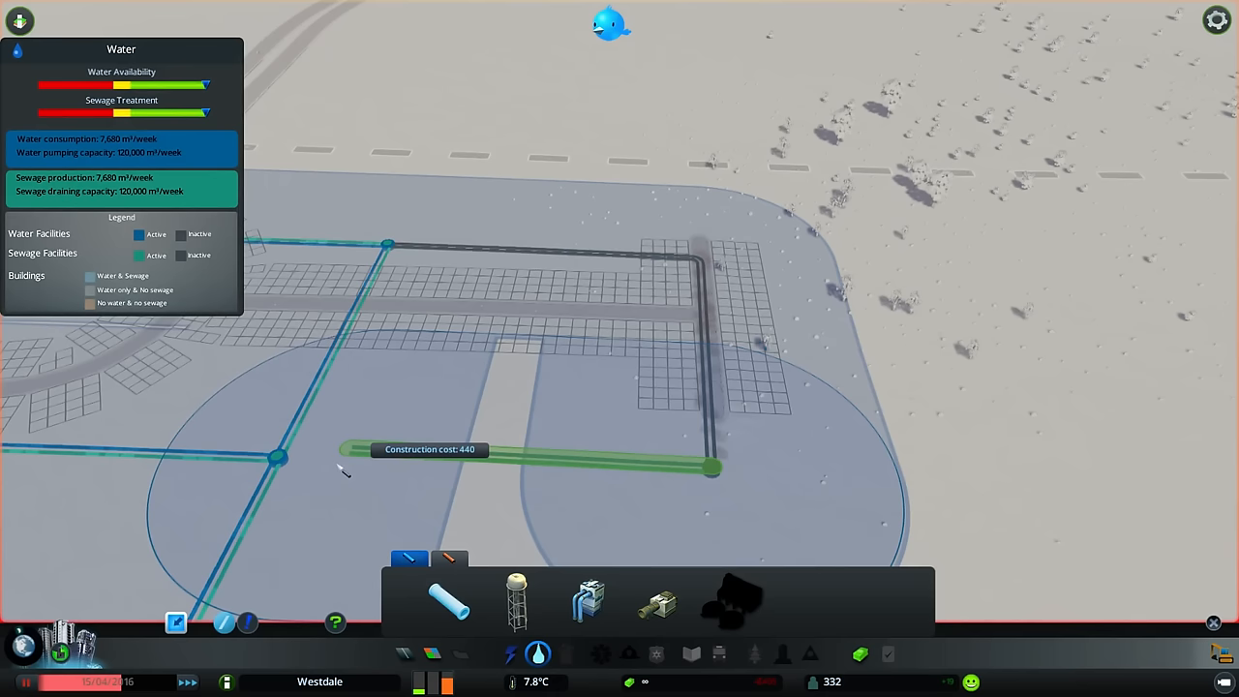
left_click(538, 655)
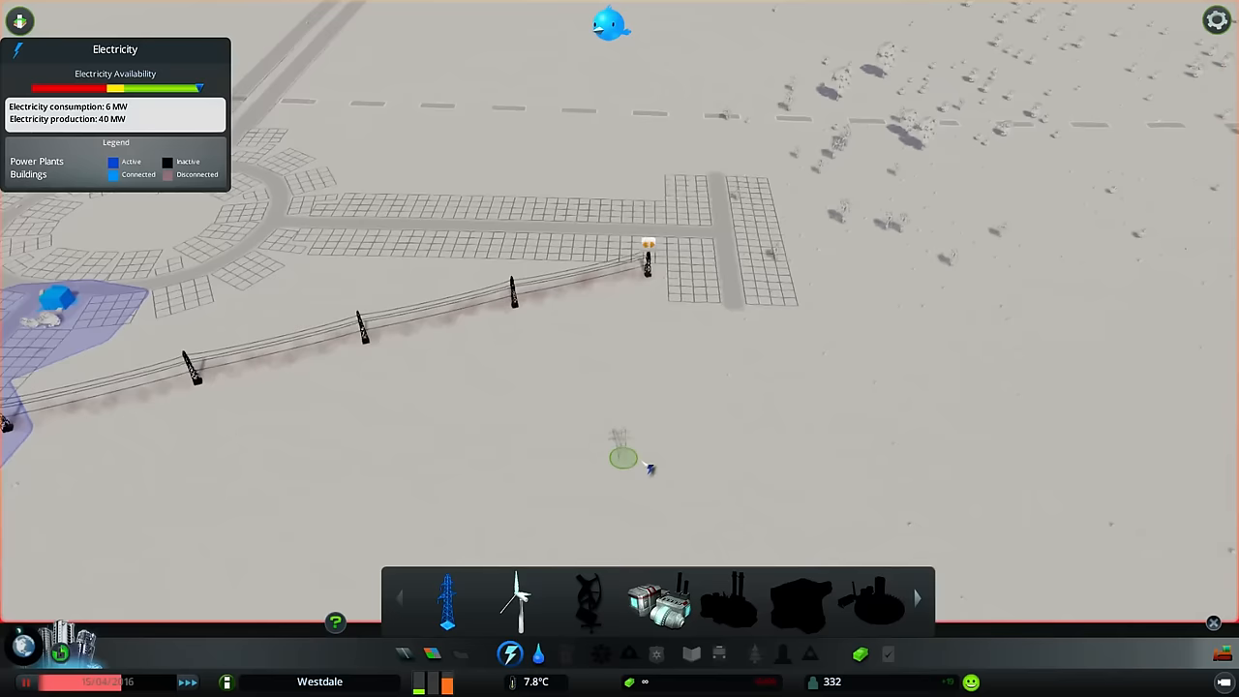
left_click(539, 653)
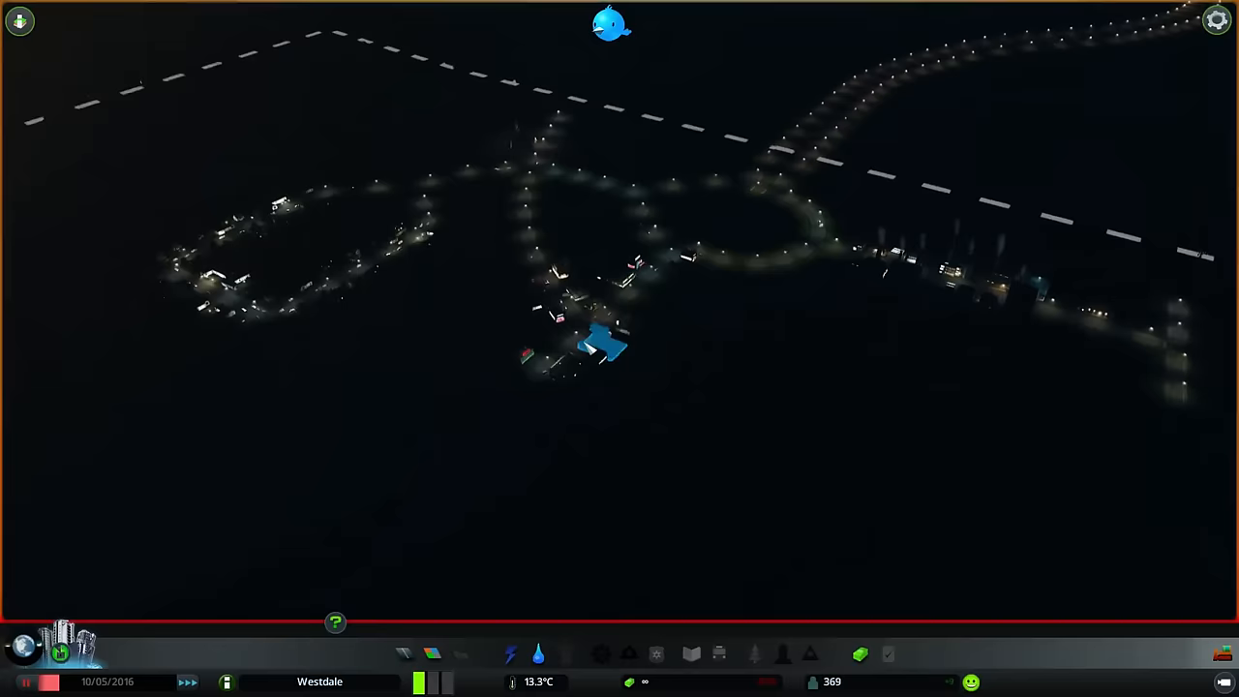
Pause the game and quit the city back to the main menu.
key("Escape")
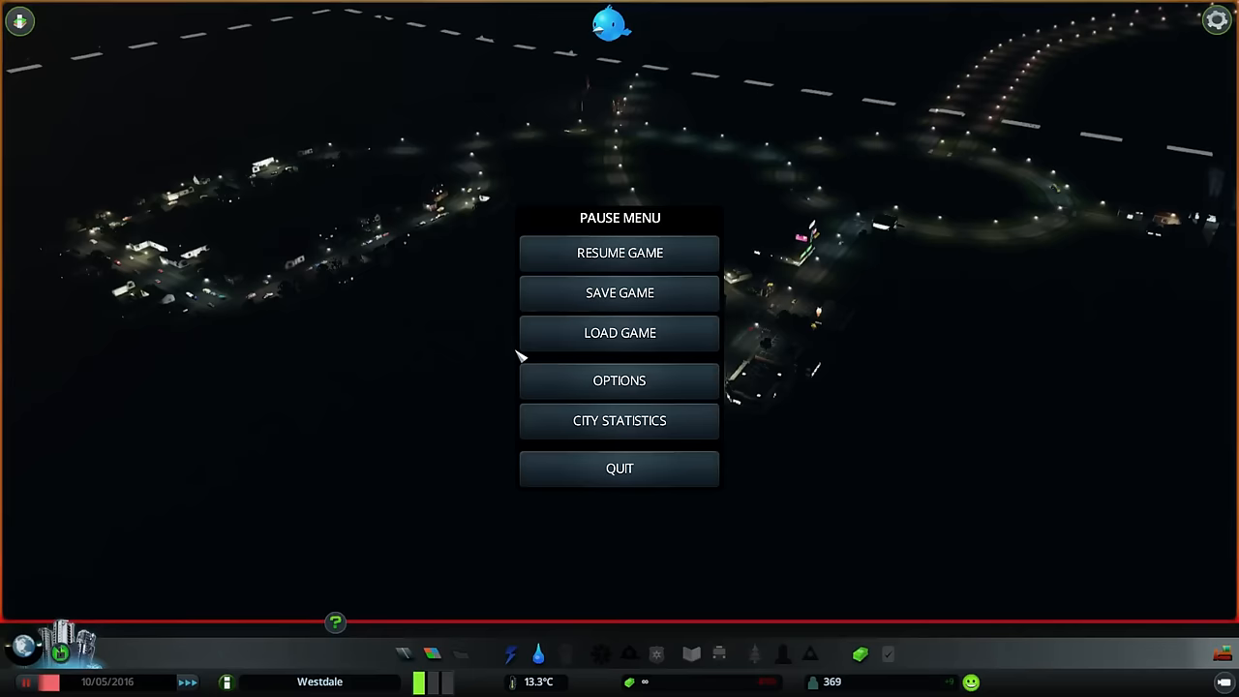
left_click(618, 468)
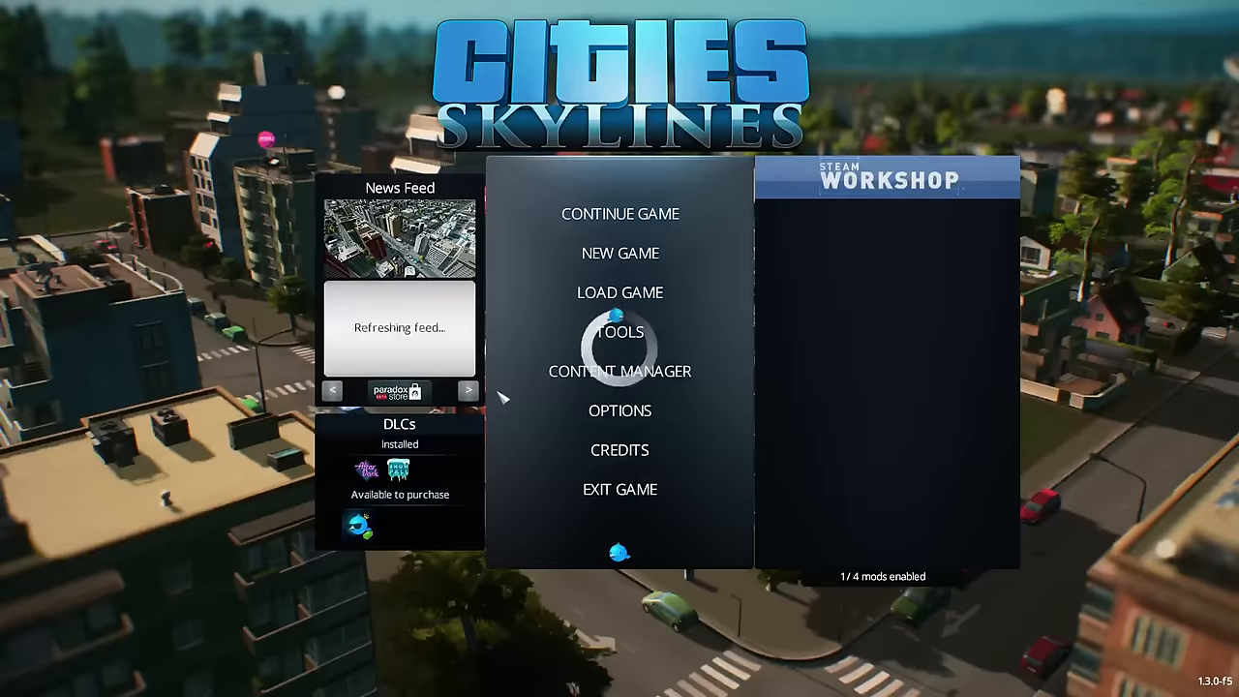
Open and close the Content Manager, then show the Tools screen with Map, Asset and Theme Editors.
left_click(620, 371)
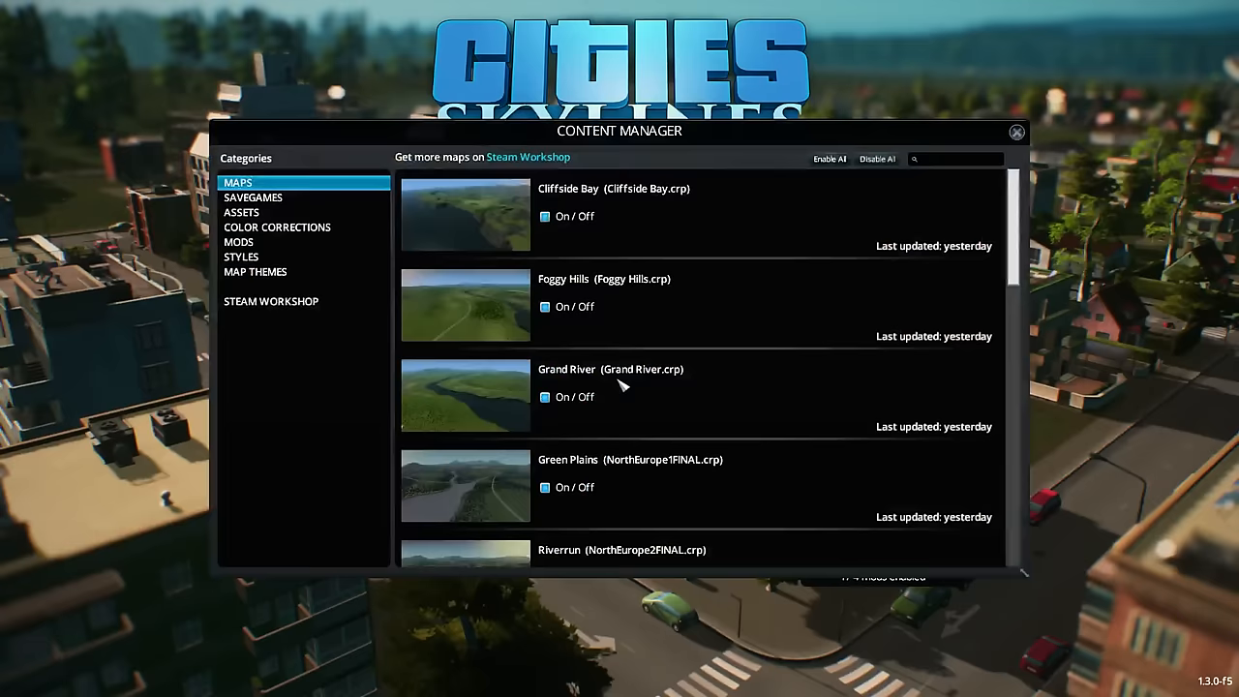
left_click(1017, 132)
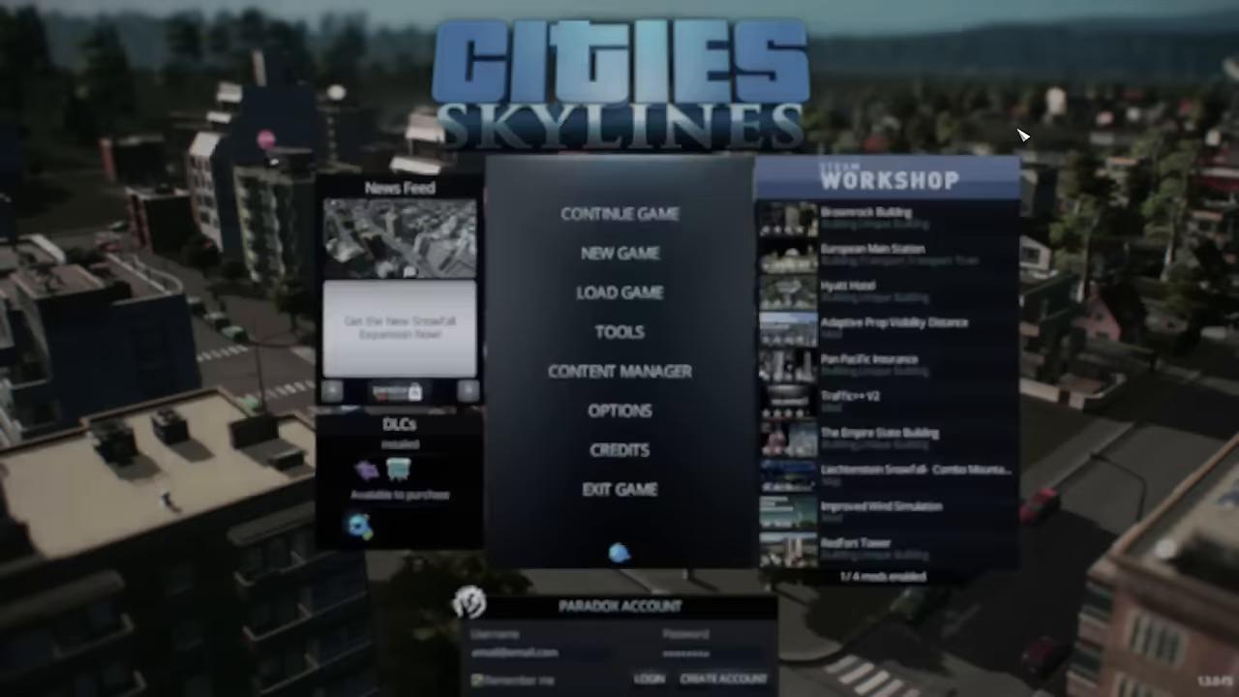
left_click(619, 332)
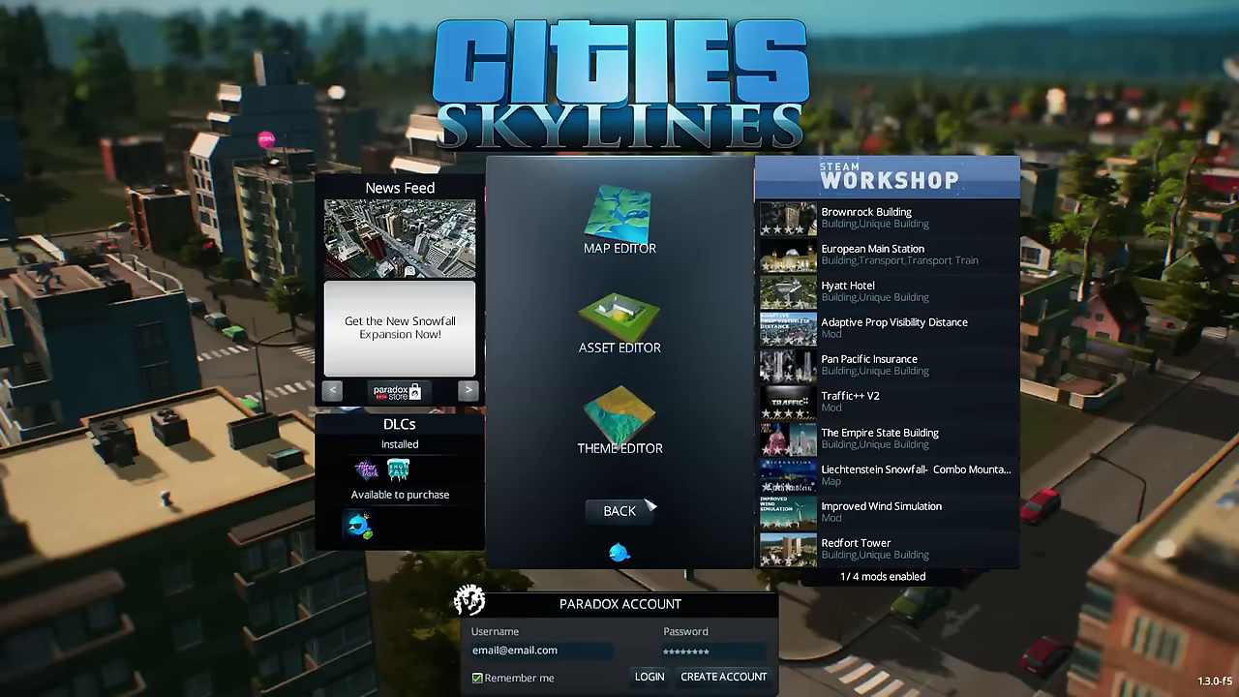
scroll("down", 3)
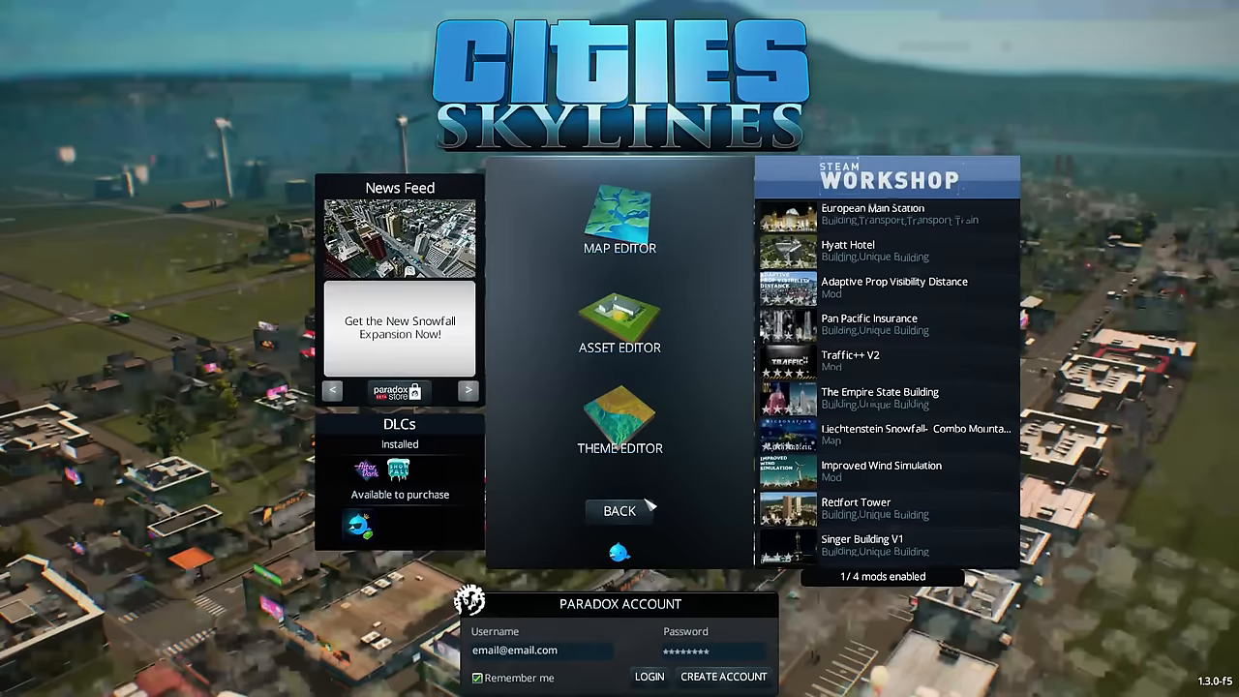
scroll("down", 3)
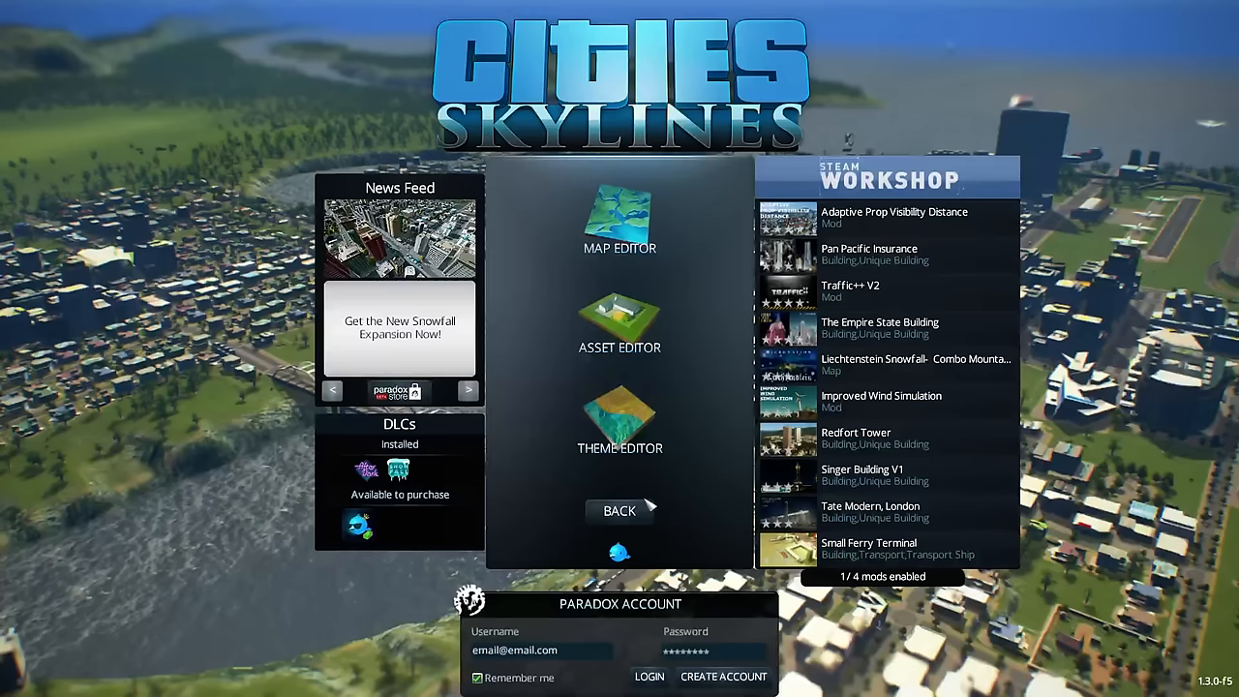
scroll("down", 3)
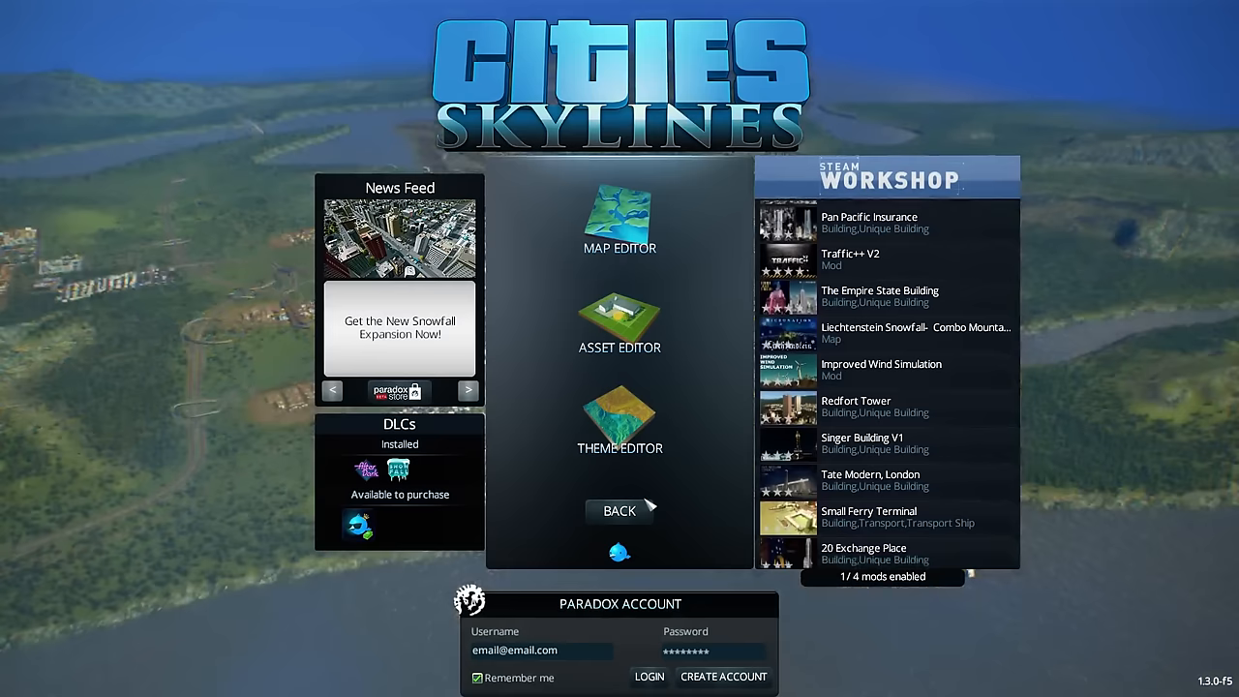